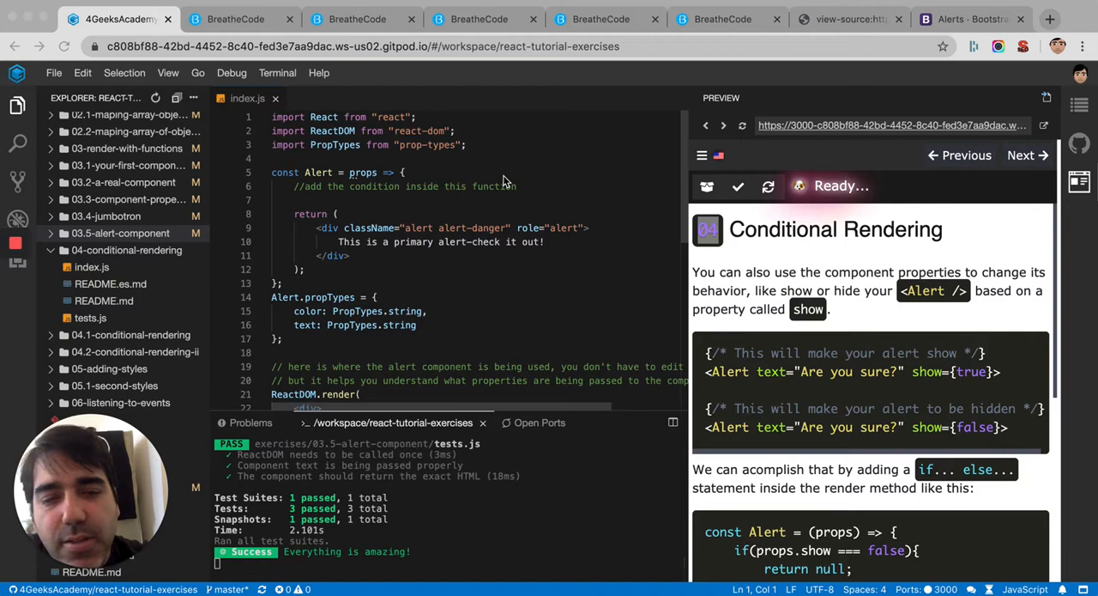
{"action": "mouse_move", "coordinate": [502, 182]}
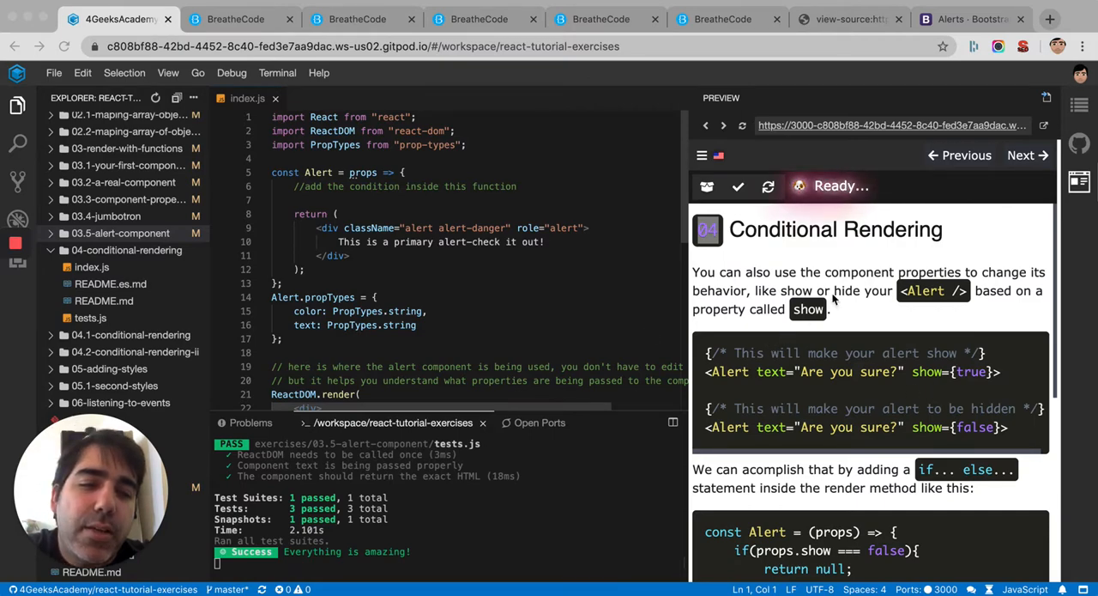
Step: Add a console.log of props.show inside Alert and close the extra BreatheCode tabs
{"action": "scroll", "scroll_direction": "down", "scroll_amount": 3}
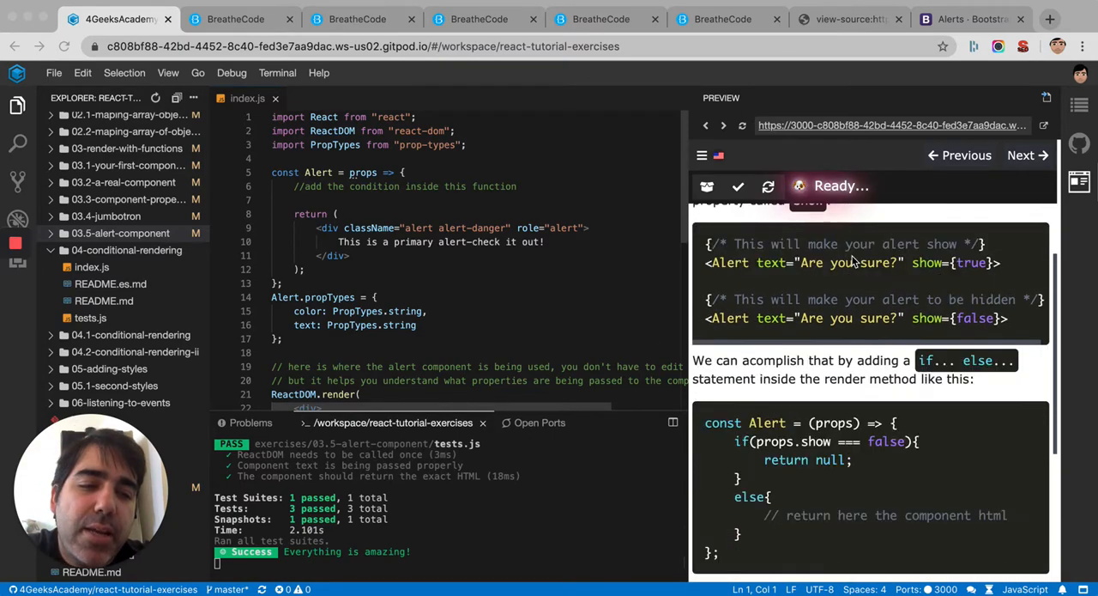
{"action": "scroll", "scroll_direction": "down", "scroll_amount": 3}
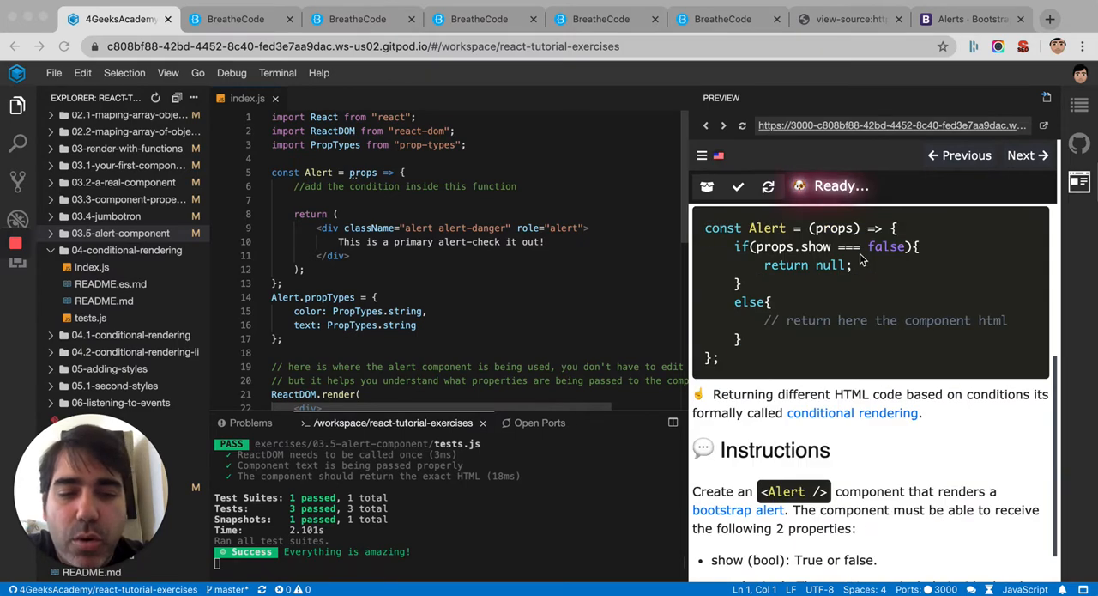
{"action": "scroll", "scroll_direction": "down", "scroll_amount": 3}
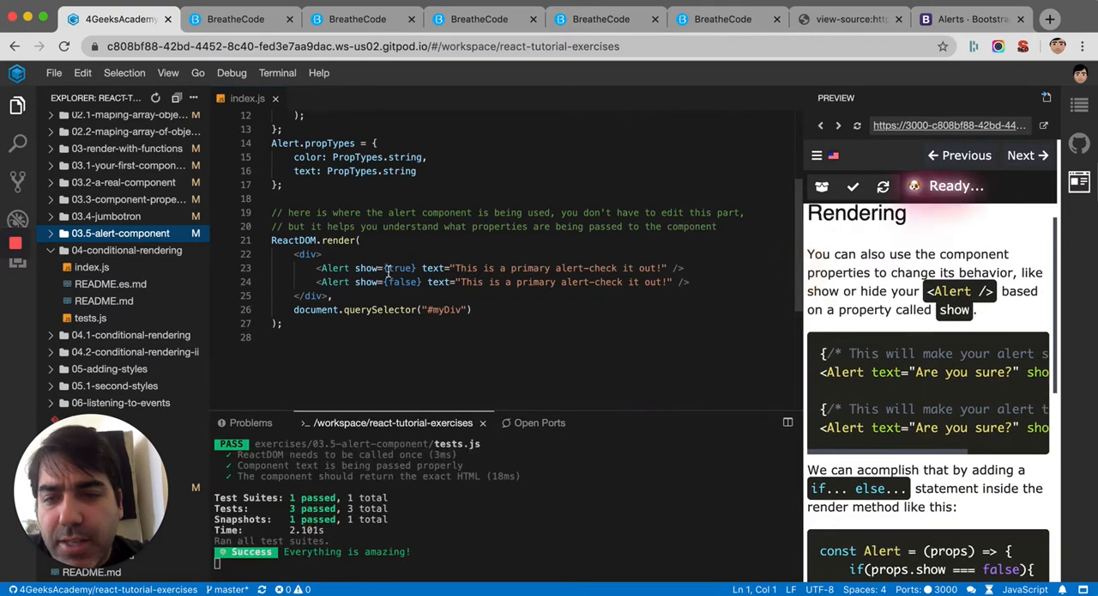
{"action": "double_click", "coordinate": [365, 267]}
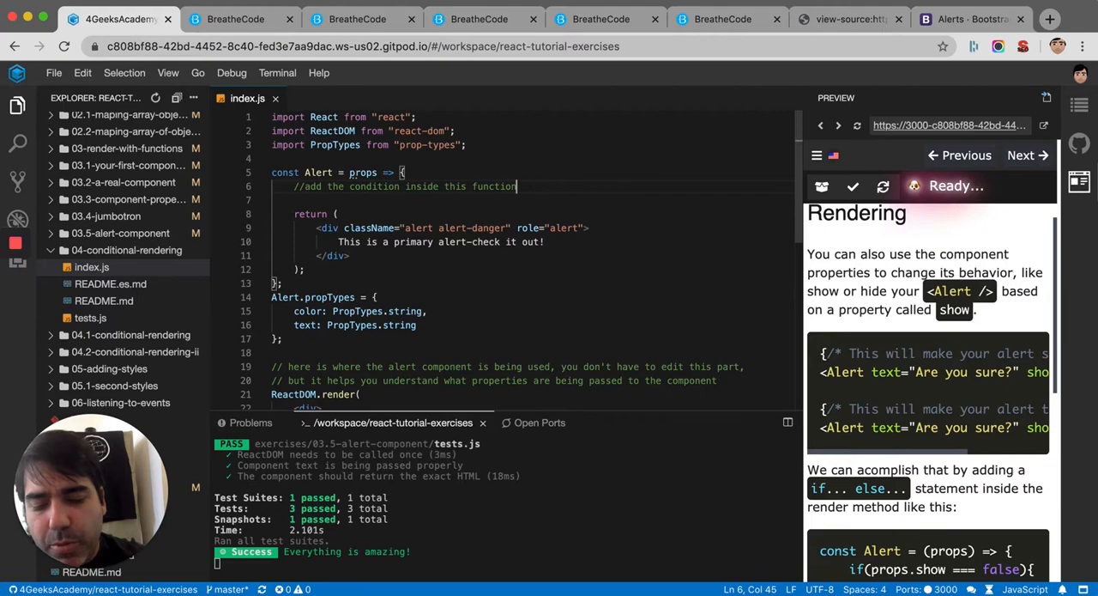
{"action": "type", "text": "console.log()"}
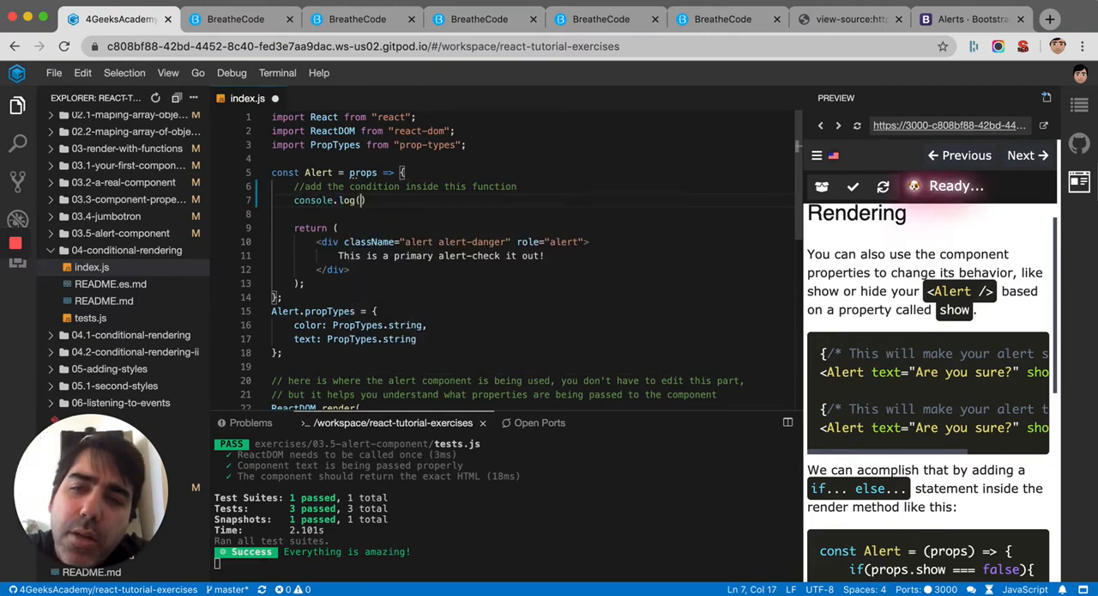
{"action": "type", "text": "props."}
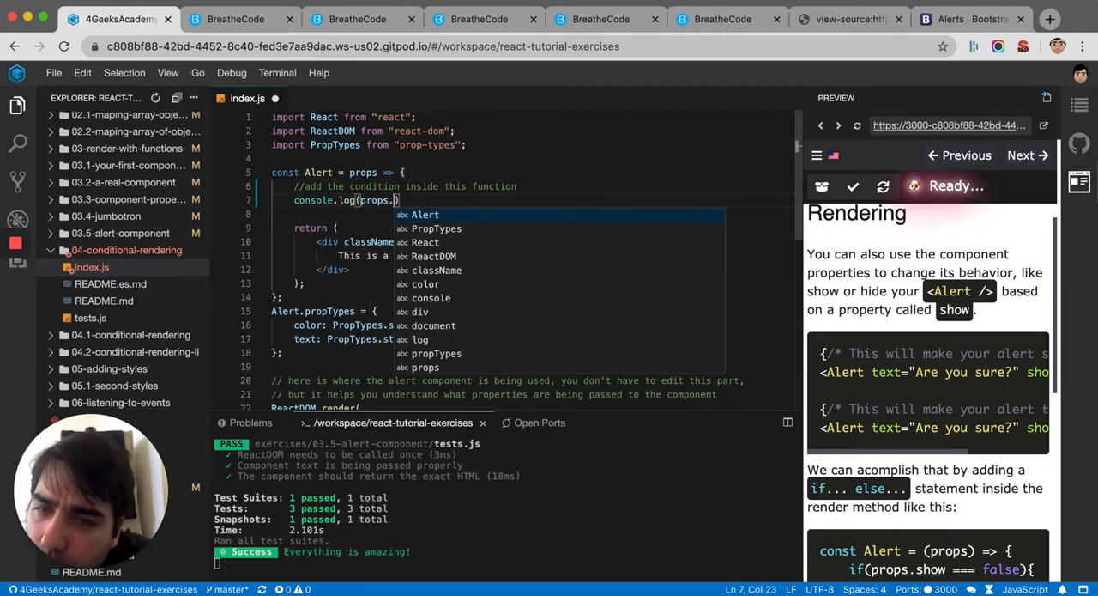
{"action": "type", "text": "show me the propery show"}
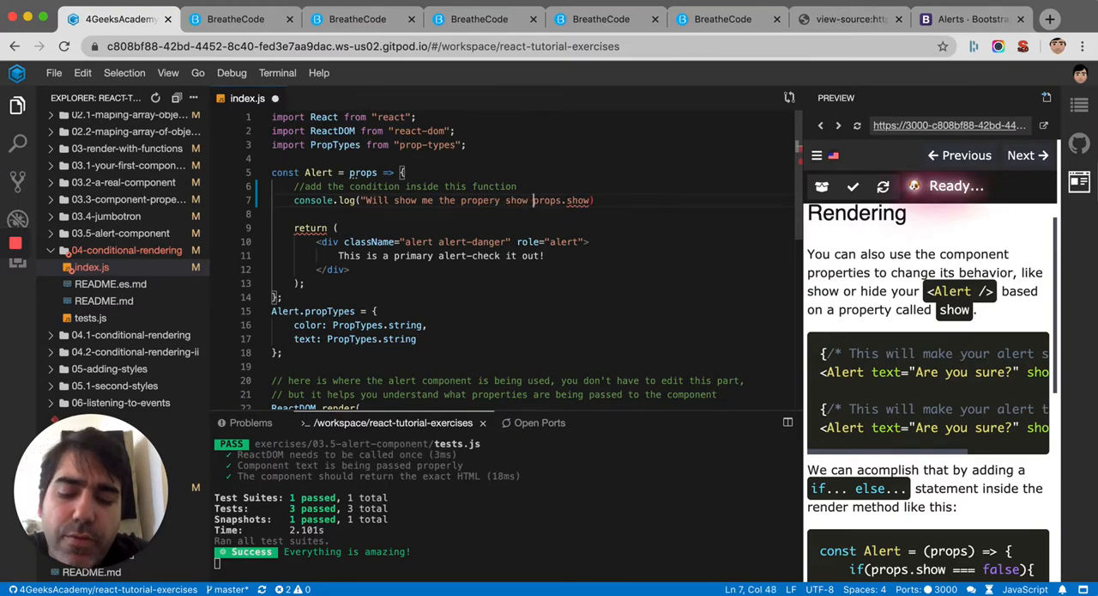
{"action": "type", "text": "value: \","}
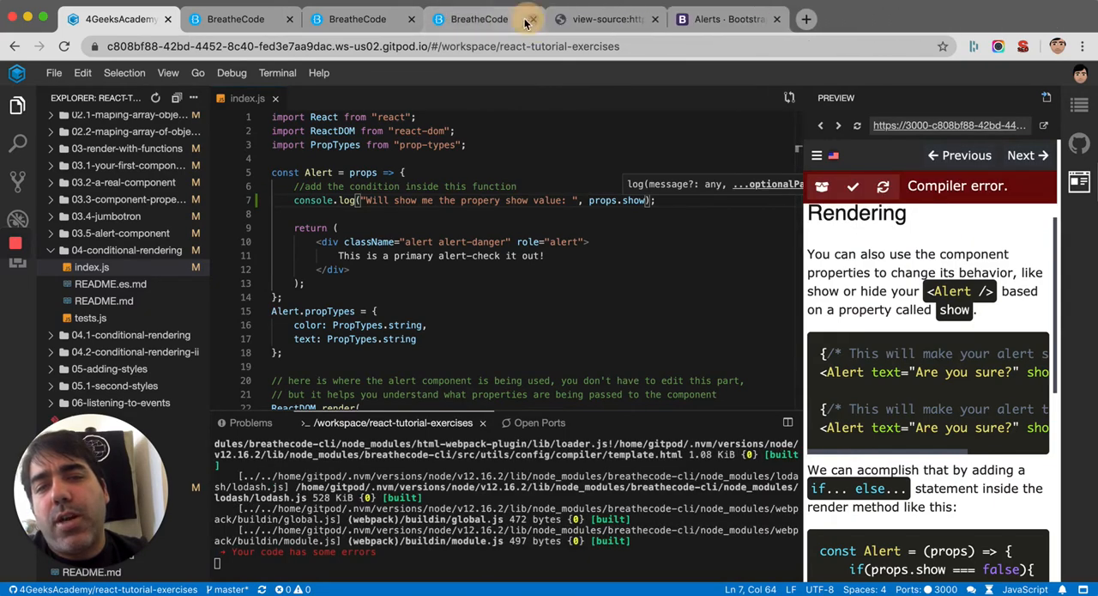
{"action": "left_click", "coordinate": [529, 19]}
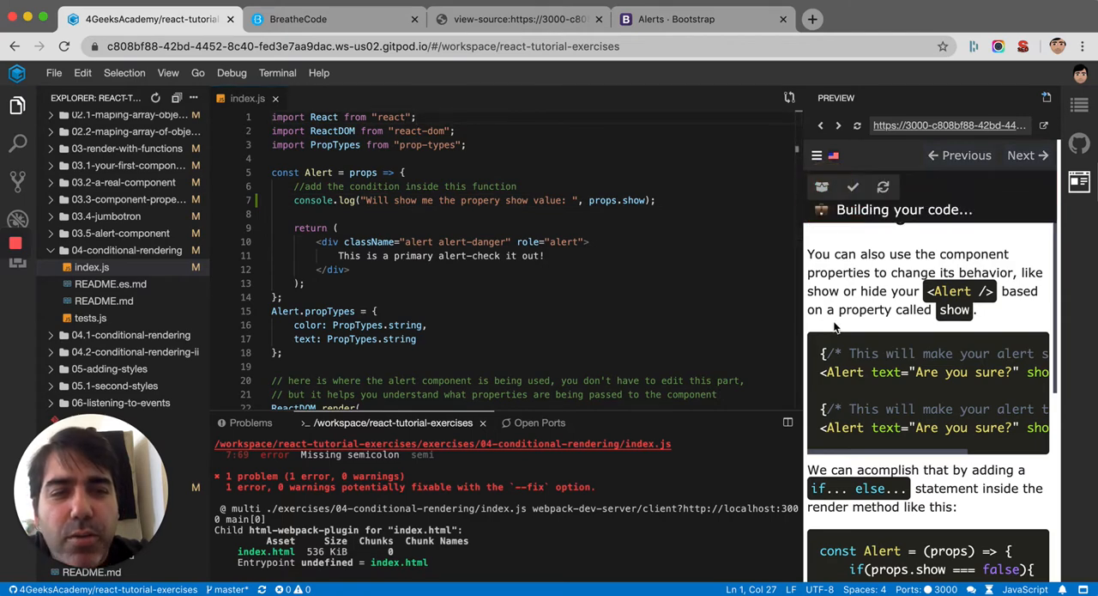
{"action": "left_click", "coordinate": [334, 19]}
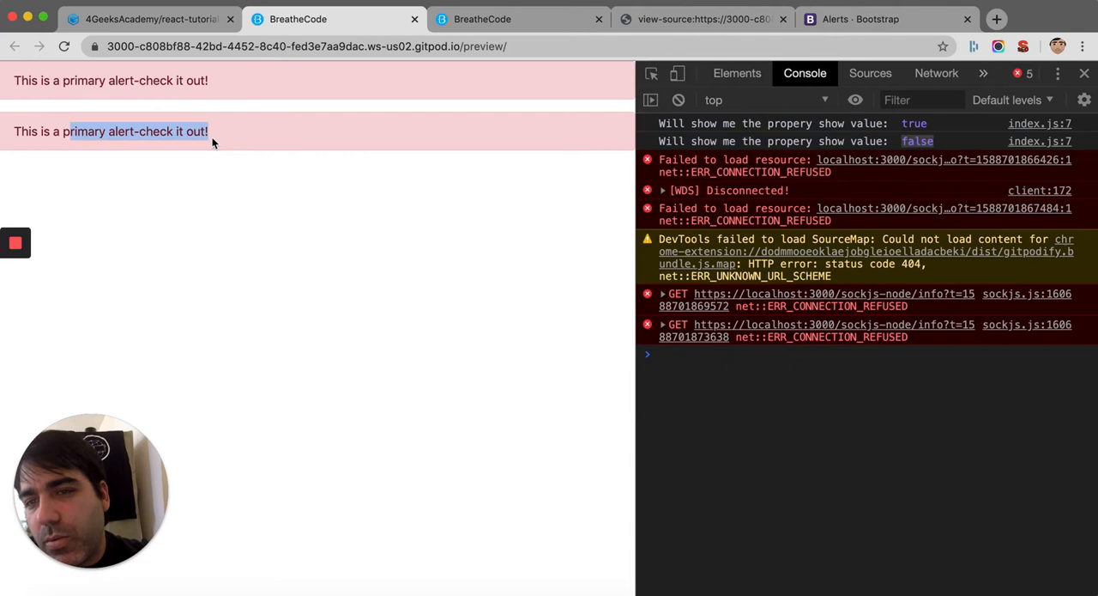
Step: Check the preview console's true/false logs, then return to the Gitpod code editor
{"action": "left_click", "coordinate": [150, 19]}
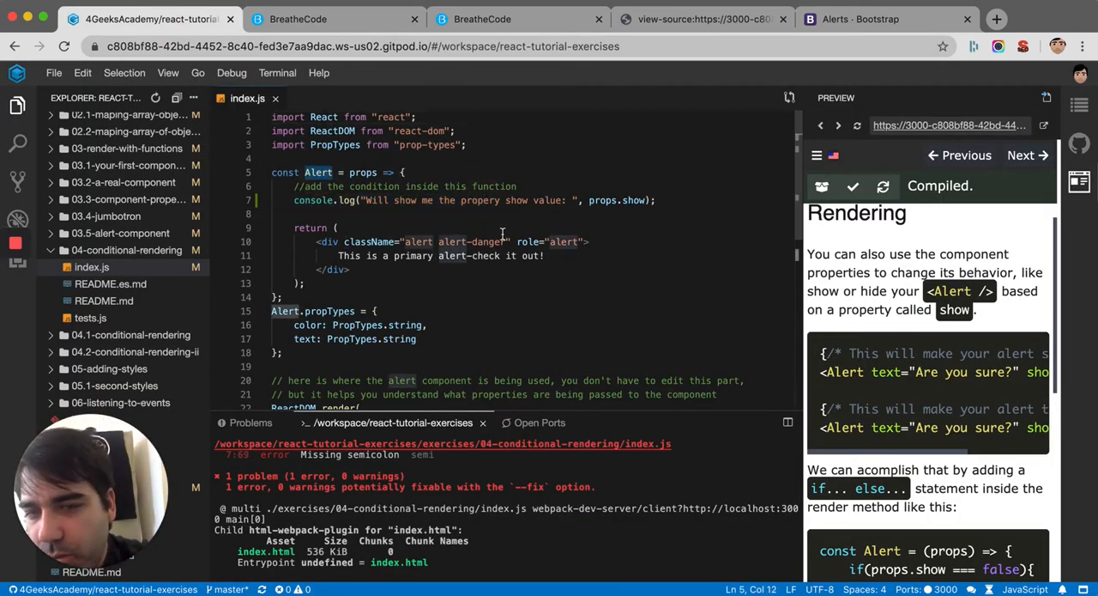
Step: Add if(props.show == false){ return null; } to Alert, with the existing return in an else
{"action": "scroll", "scroll_direction": "down", "scroll_amount": 3}
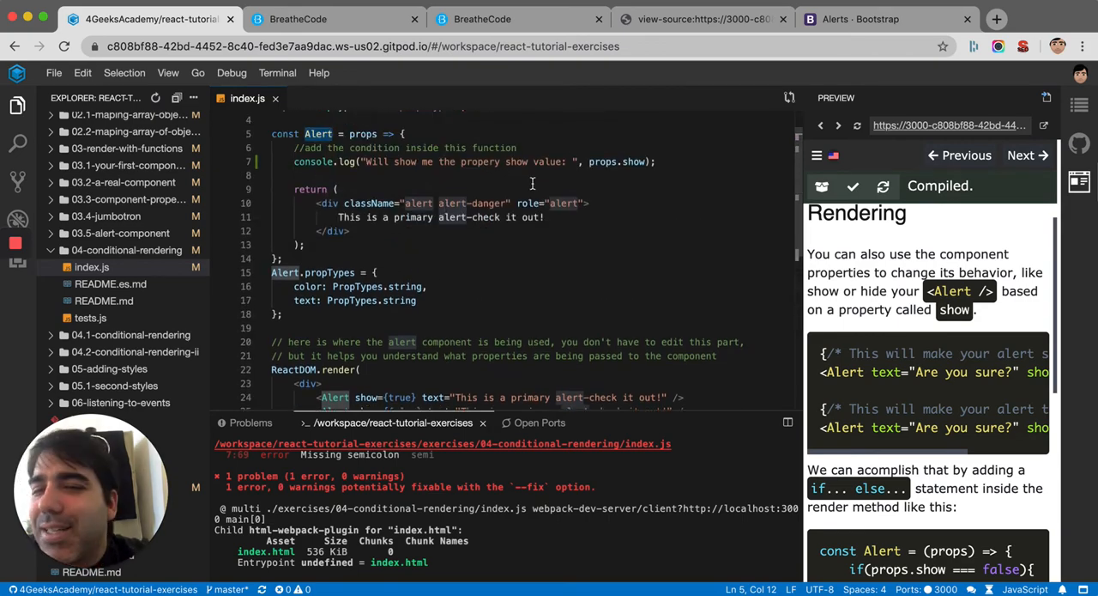
{"action": "mouse_move", "coordinate": [672, 162]}
{"action": "type", "text": "if"}
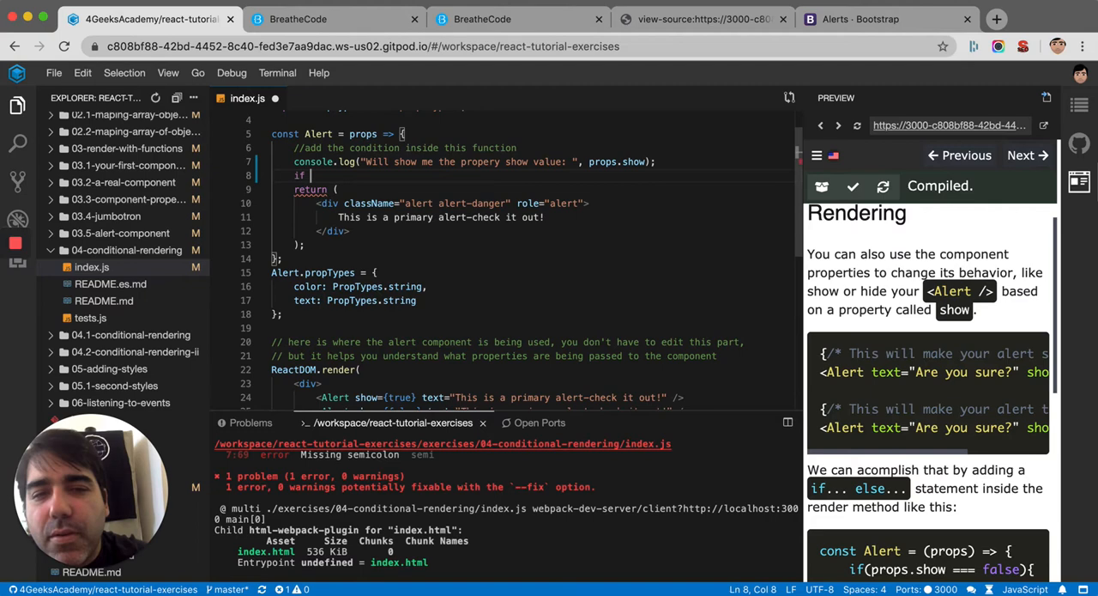
{"action": "type", "text": "props.show"}
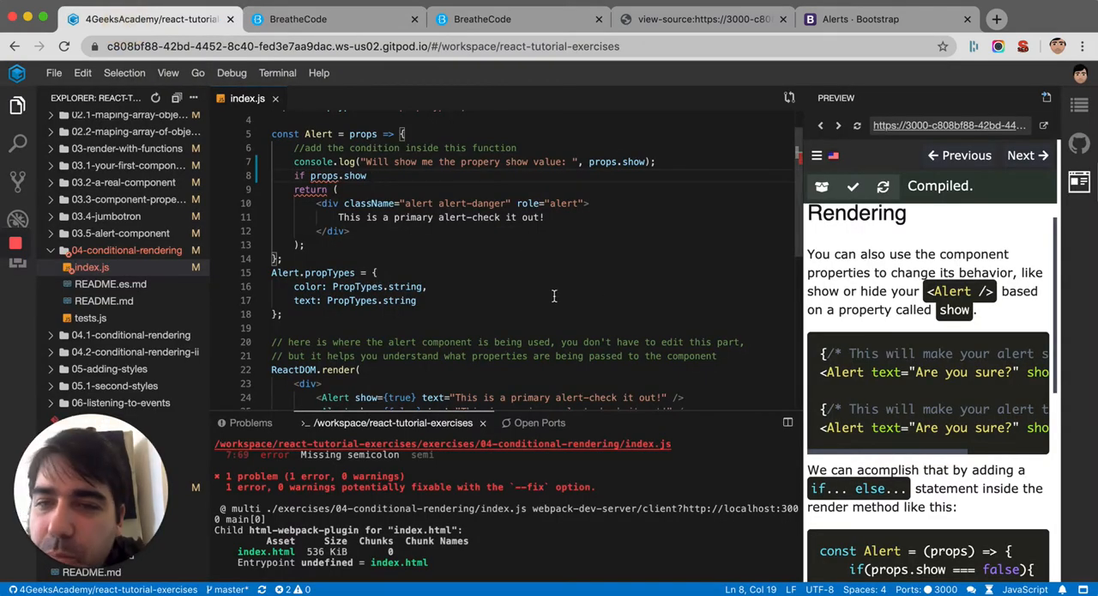
{"action": "type", "text": "== true"}
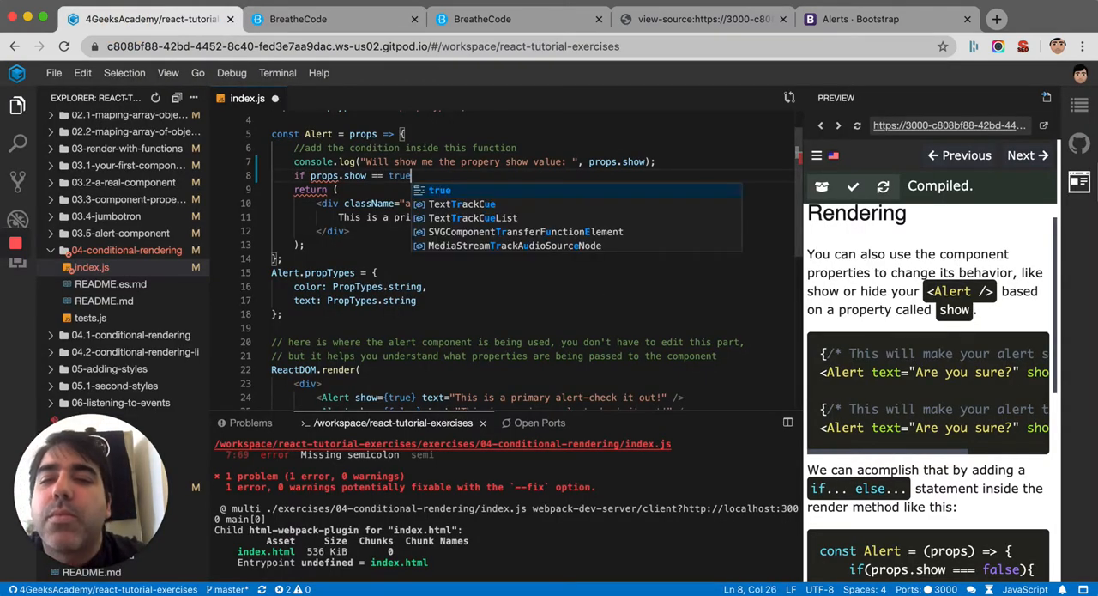
{"action": "type", "text": "f"}
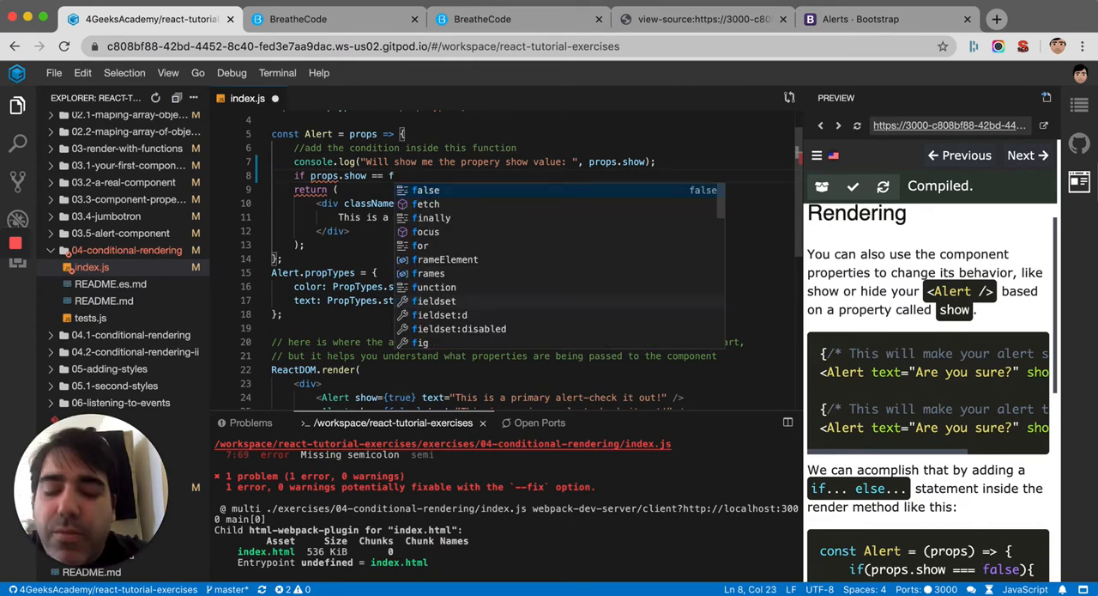
{"action": "type", "text": "alse){"}
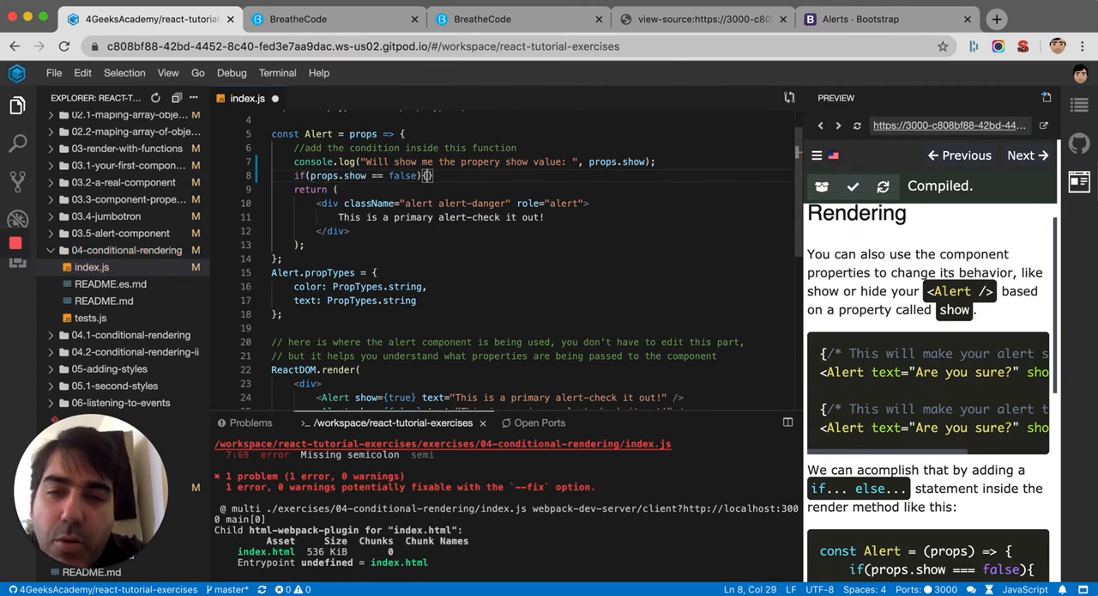
{"action": "type", "text": "return nu"}
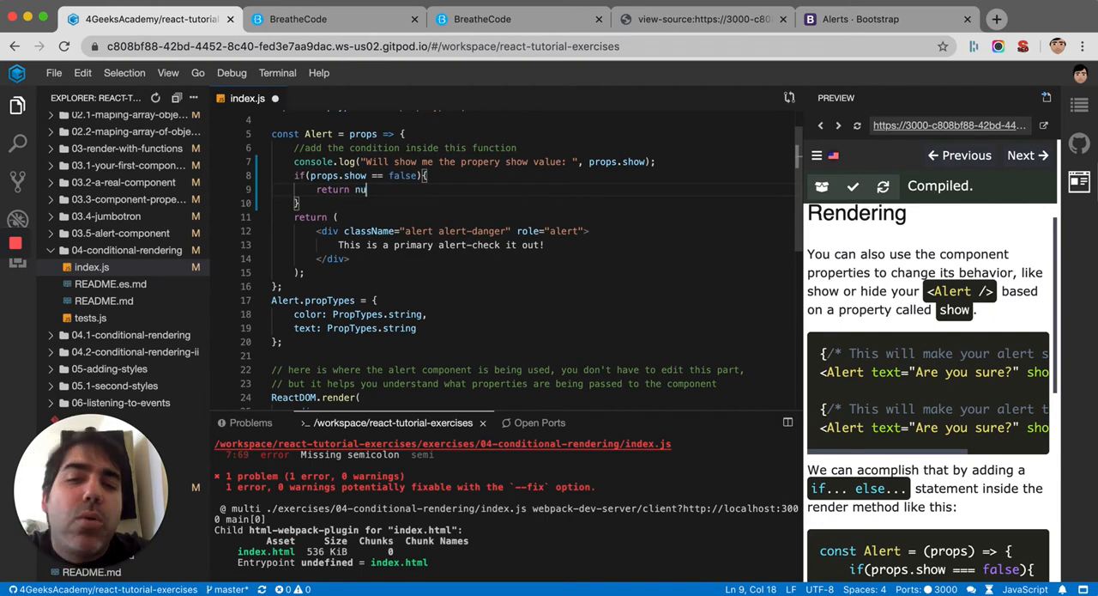
{"action": "type", "text": "ll;"}
{"action": "type", "text": "else{"}
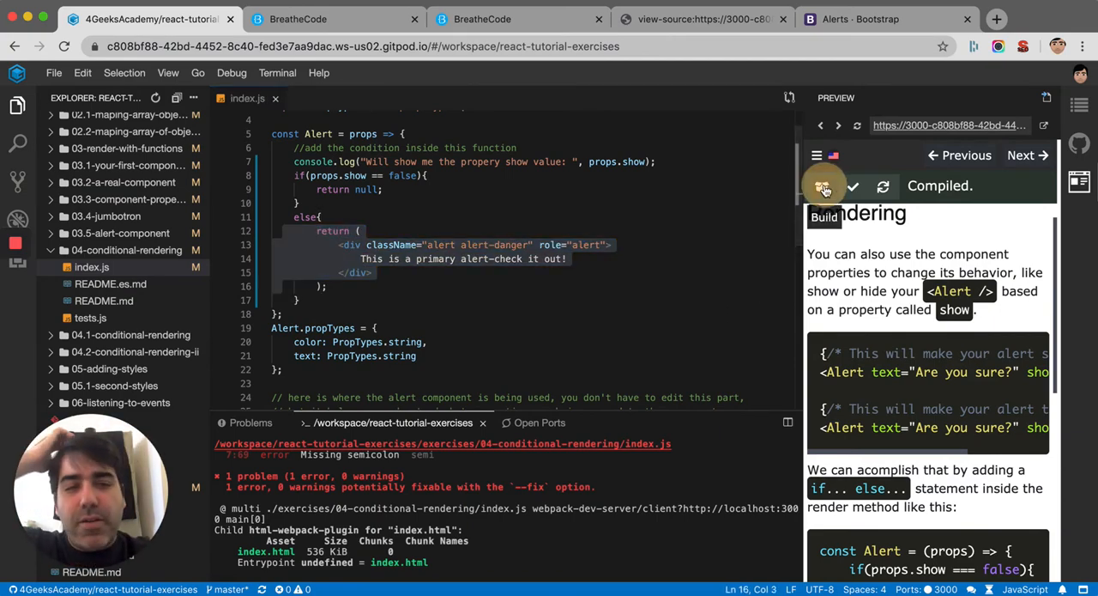
Step: Build the app, confirm the preview shows one alert, and return to the editor
{"action": "left_click", "coordinate": [822, 186]}
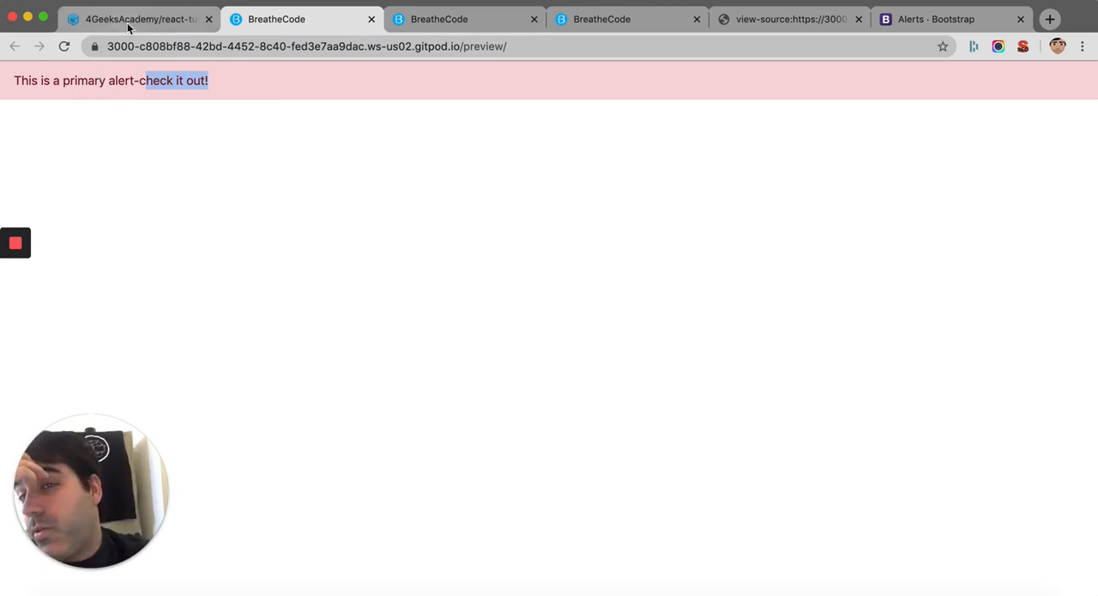
{"action": "left_click", "coordinate": [129, 19]}
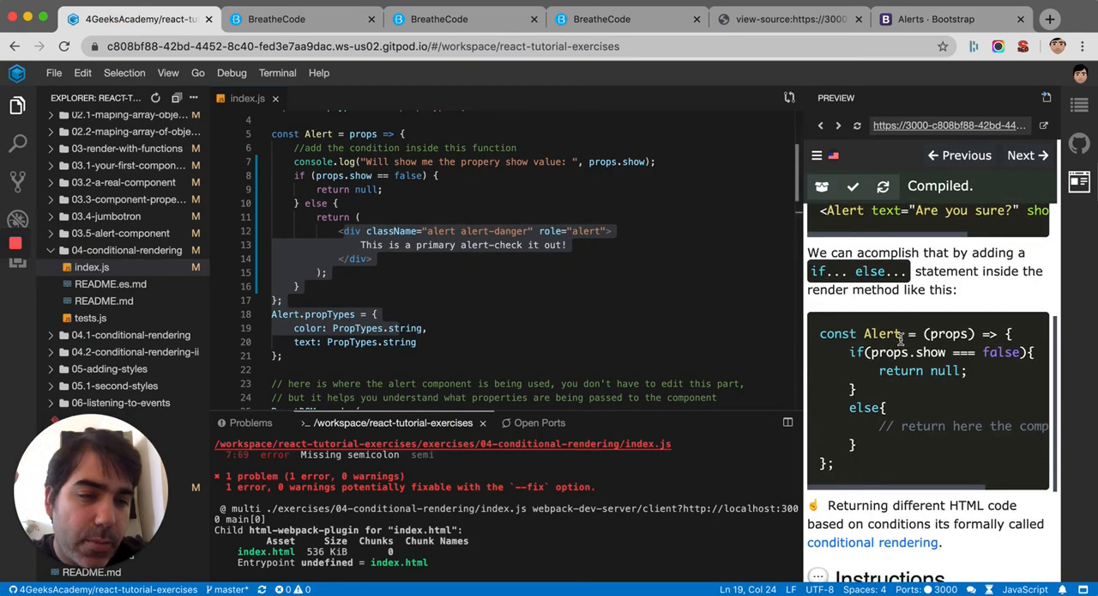
Step: Scroll through the formatted code and instructions to confirm both tests pass
{"action": "scroll", "scroll_direction": "down", "scroll_amount": 3}
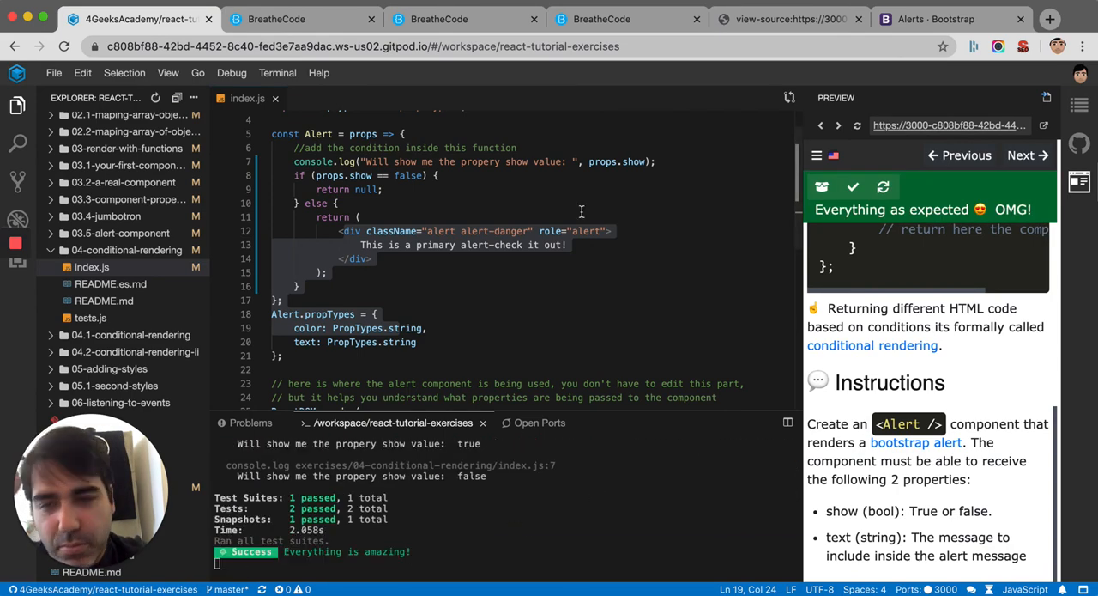
{"action": "scroll", "scroll_direction": "down", "scroll_amount": 3}
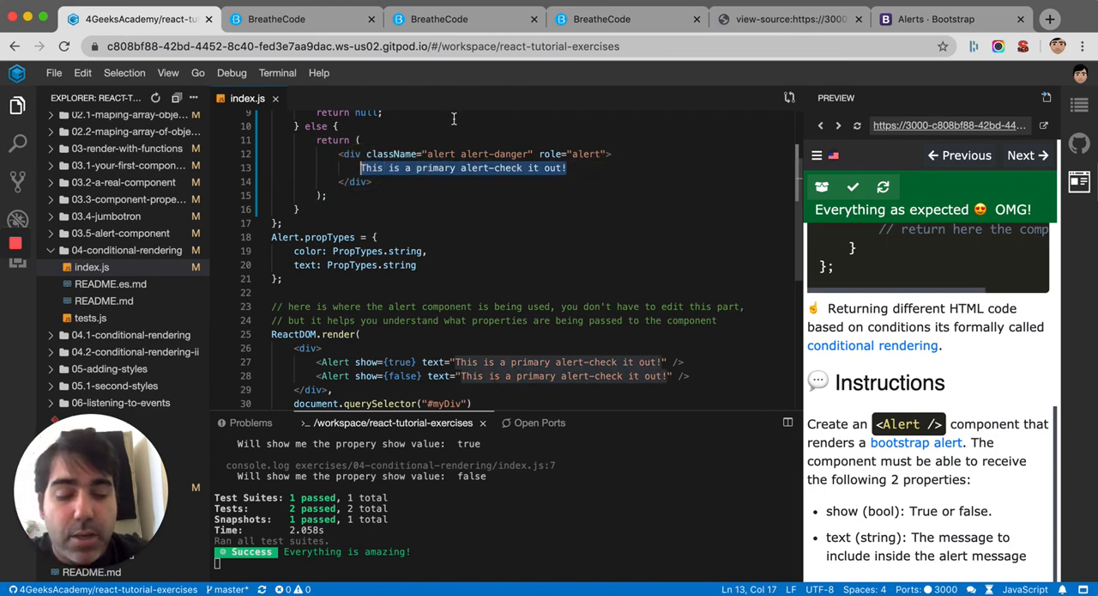
Step: Replace the hard-coded alert message with {props.text} inside the alert div
{"action": "type", "text": "{prop}"}
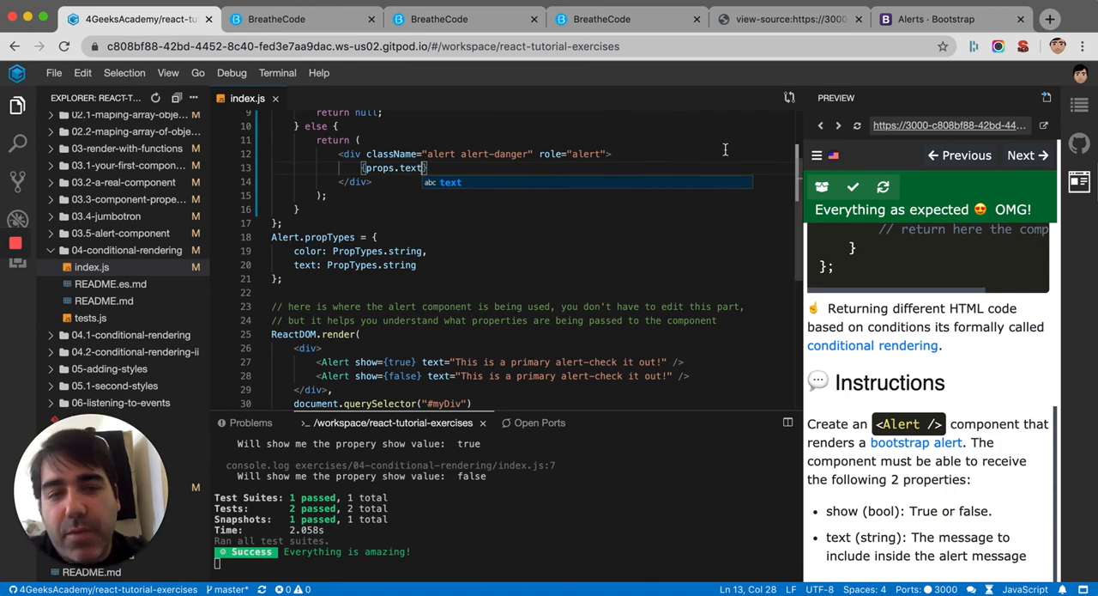
{"action": "mouse_move", "coordinate": [853, 187]}
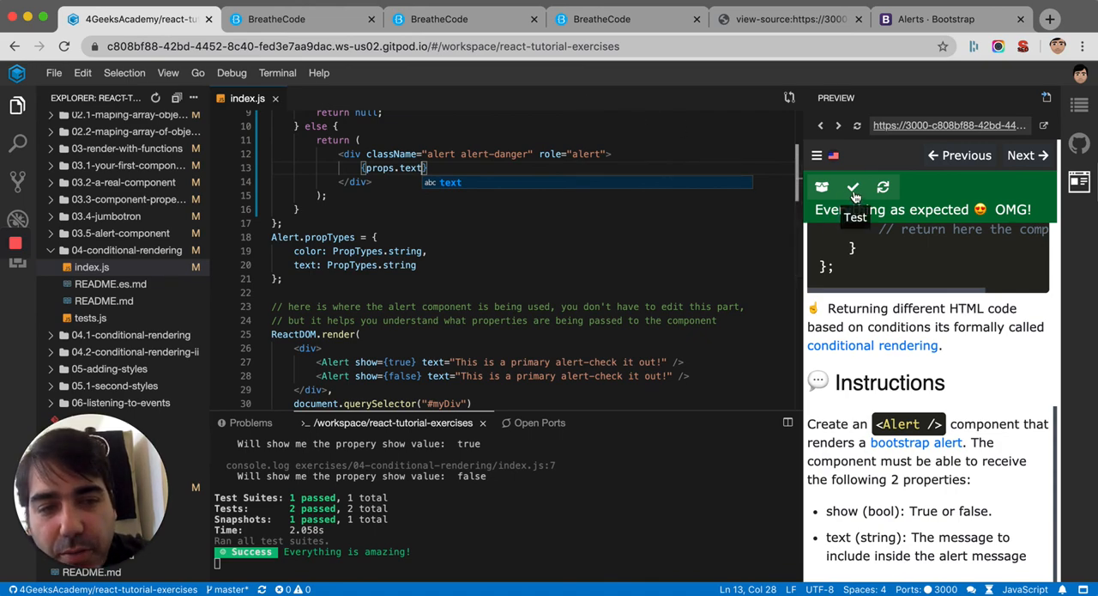